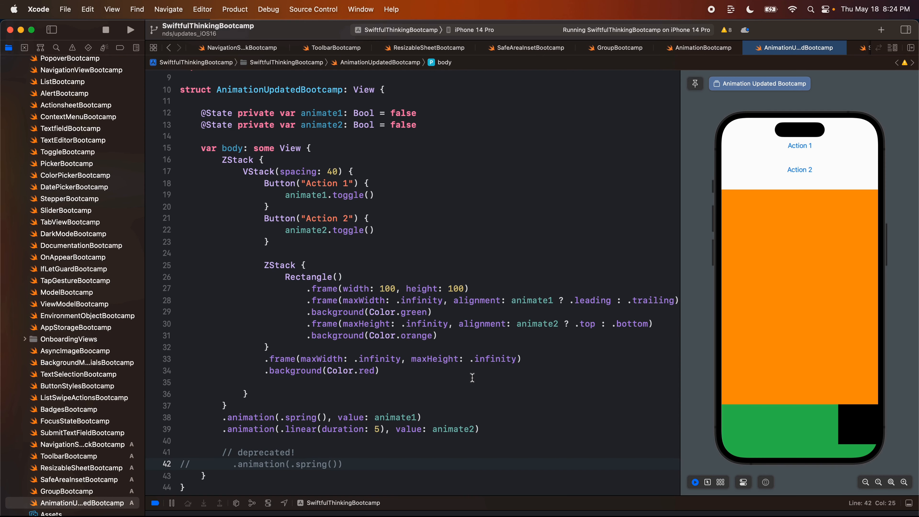
mouse_move(378, 251)
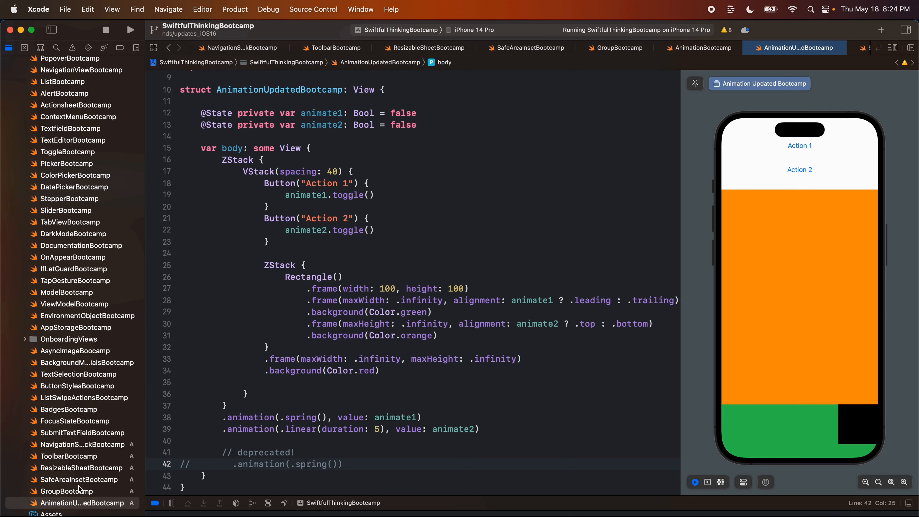
Create a new SwiftUI View file named MenuBootcamp from the project navigator's New File… dialog.
right_click(60, 502)
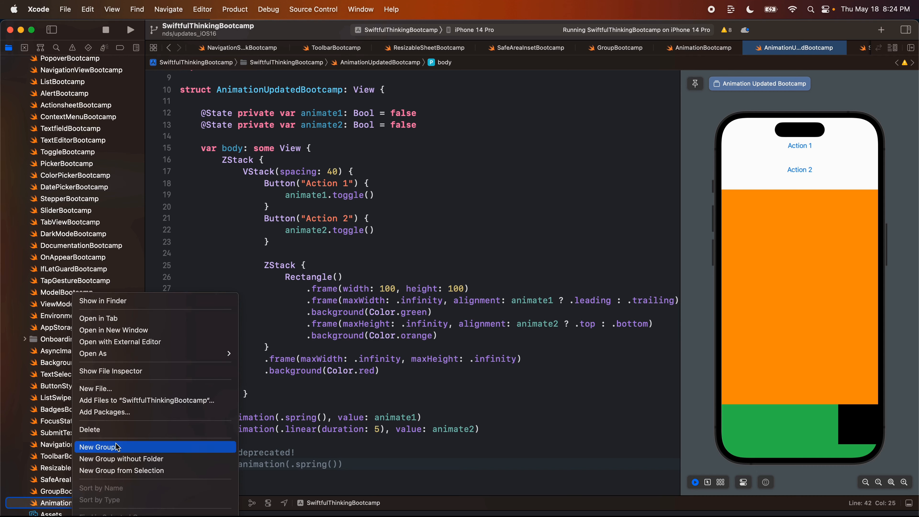
left_click(95, 388)
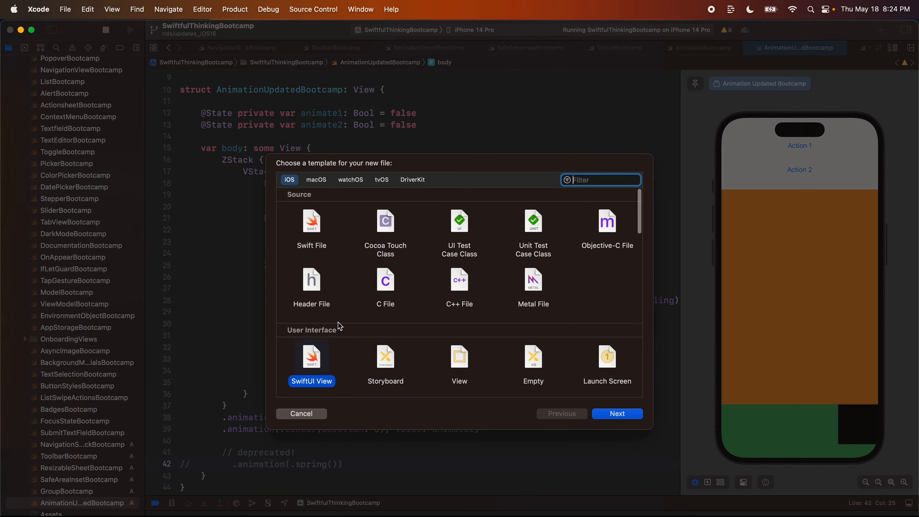
left_click(618, 414)
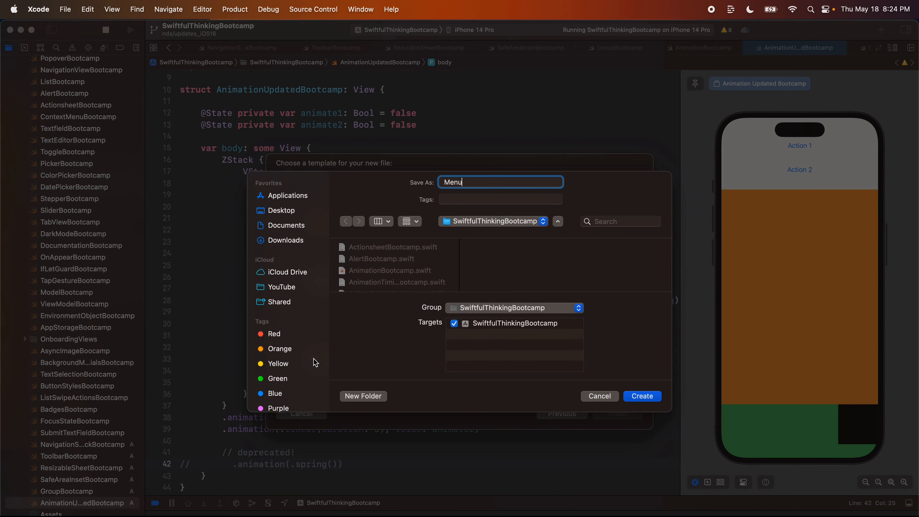
left_click(600, 395)
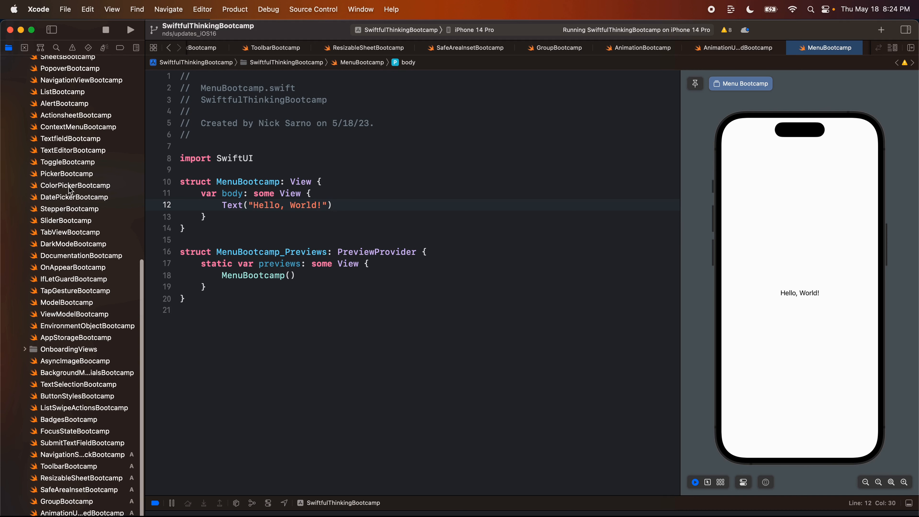
Comment out PickerBootcamp's menu-style Picker block with Cmd+/, leaving the segmented picker.
left_click(67, 174)
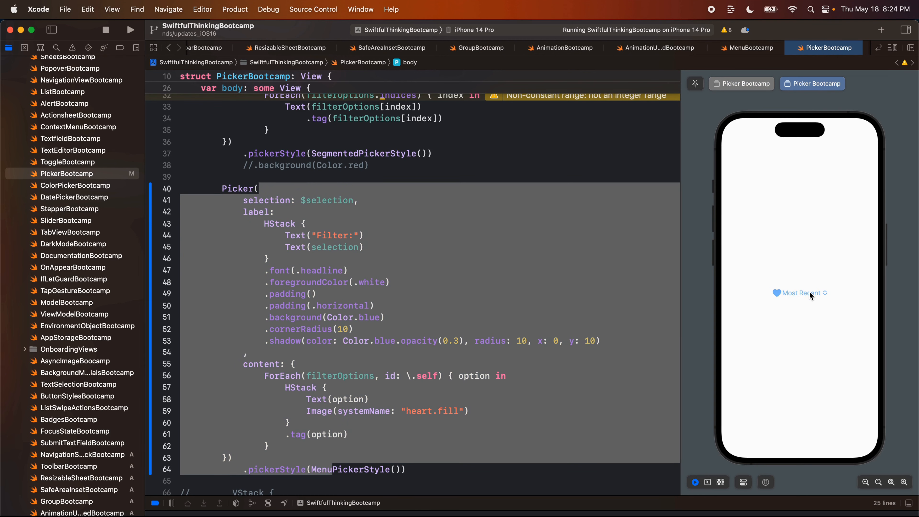
left_click(802, 293)
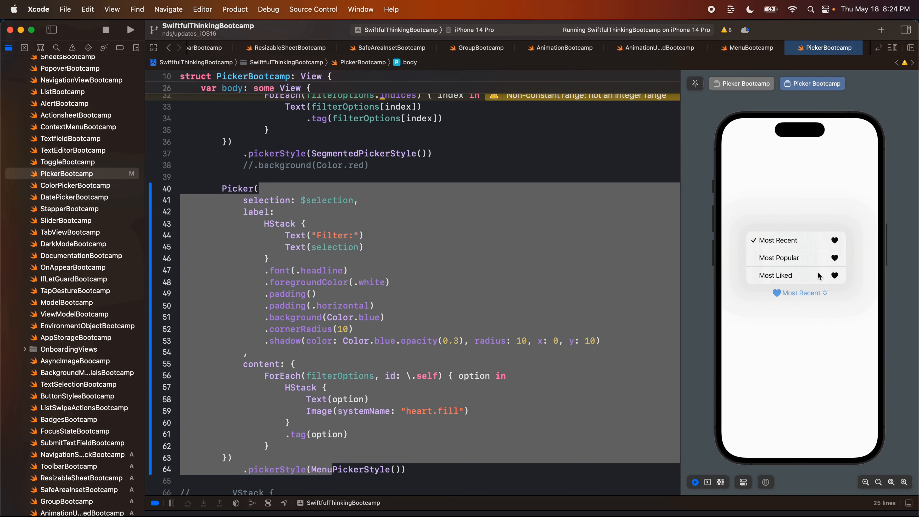
mouse_move(405, 368)
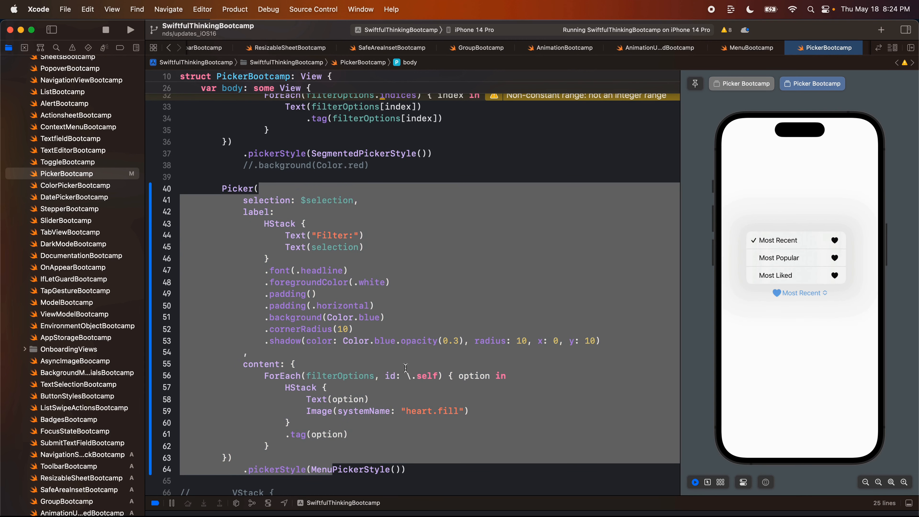
double_click(236, 189)
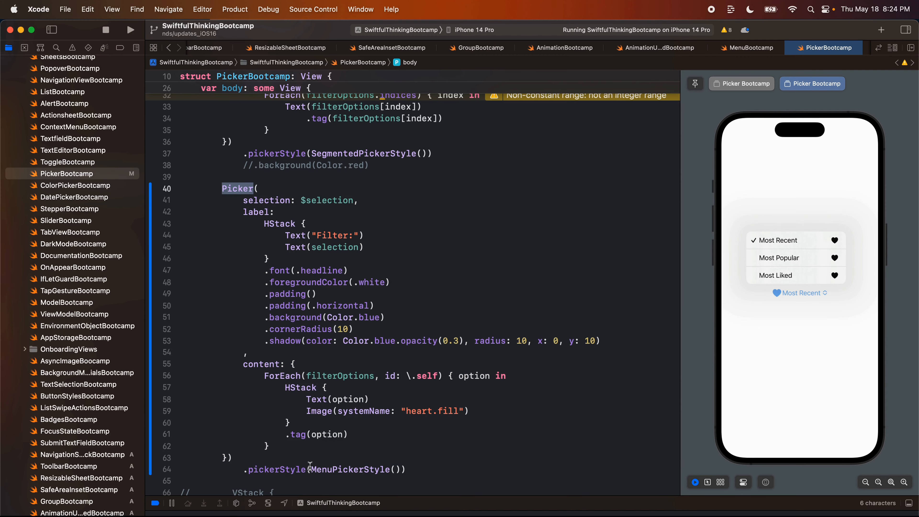
key("cmd+/")
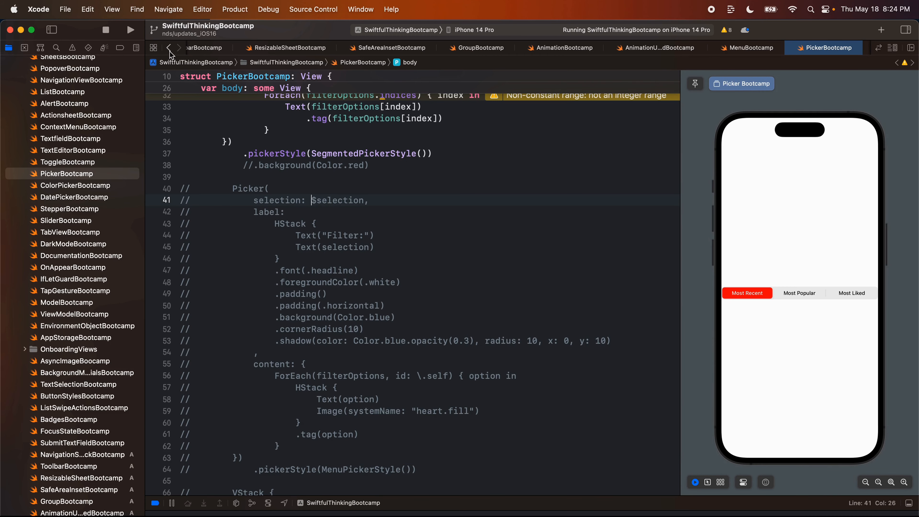
Replace MenuBootcamp's Text with a Menu titled "Click me!" and begin a Button inside it.
left_click(751, 47)
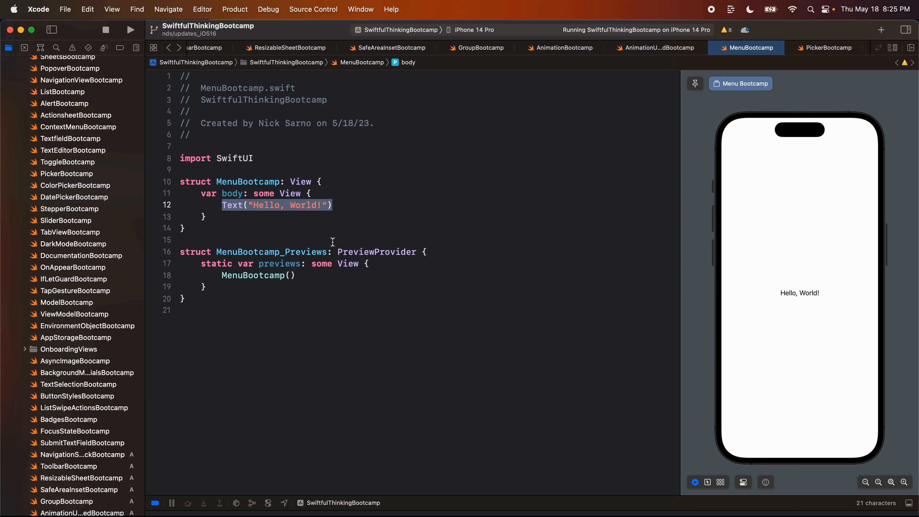
type("Menu(title: StringProtocol, content: () -> View")
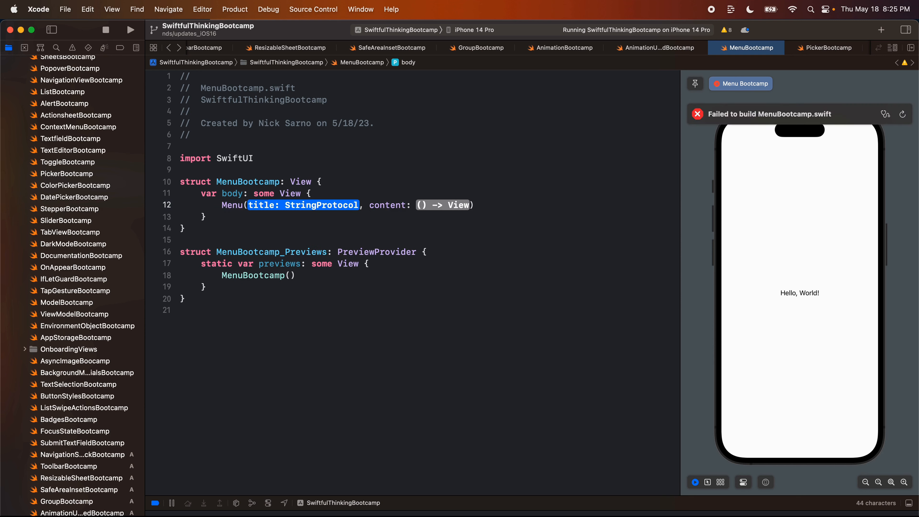
type("\"Click me!\"")
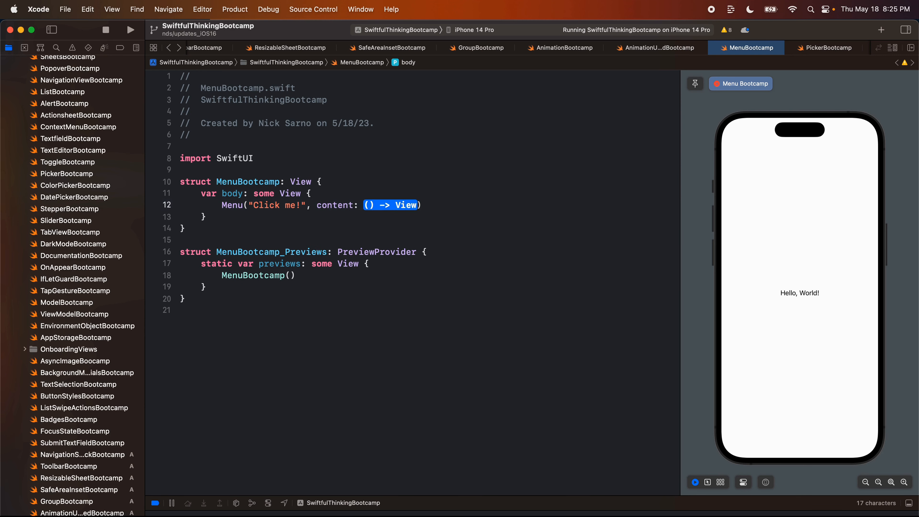
type("Button(\"One\") {")
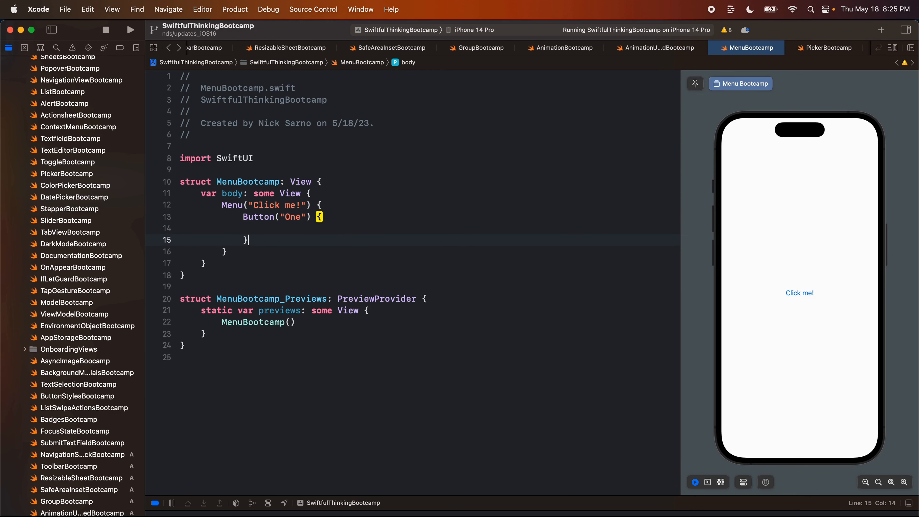
Fill the Menu with Buttons One, Two, Three and Four, each with an empty action.
key("return")
type("Button(\"Four\") {")
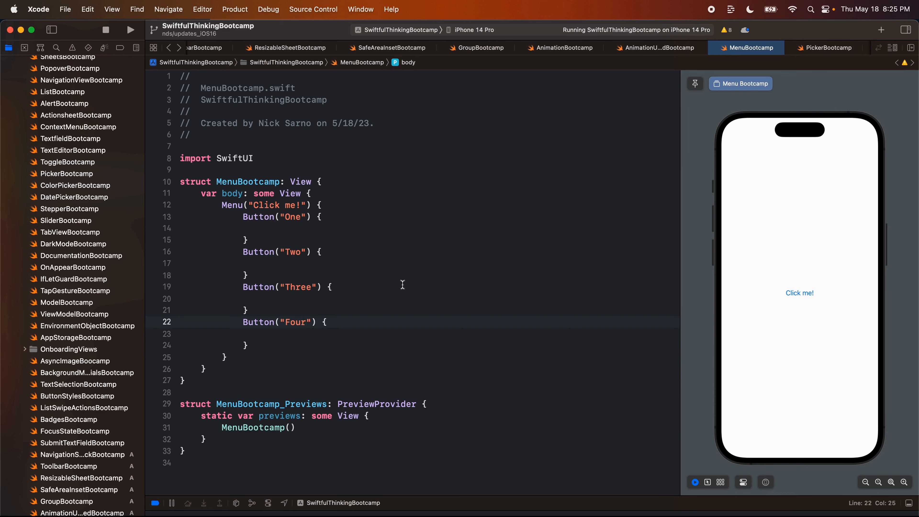
mouse_move(807, 297)
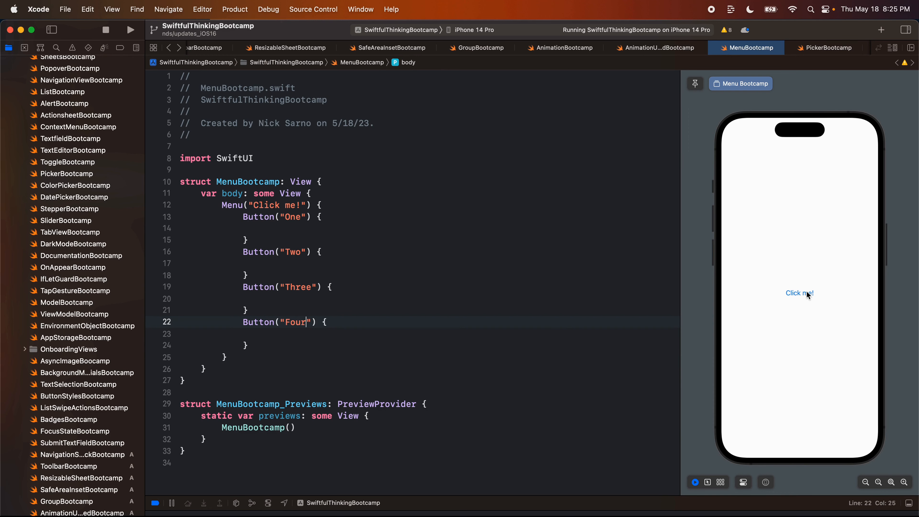
Reveal the Click me! drop-down in the preview listing Four, Three, Two and One.
left_click(799, 292)
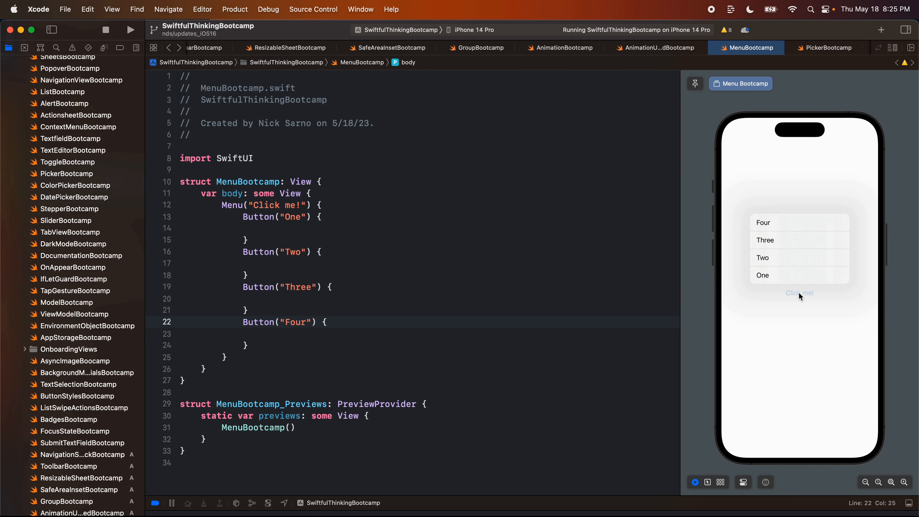
mouse_move(797, 279)
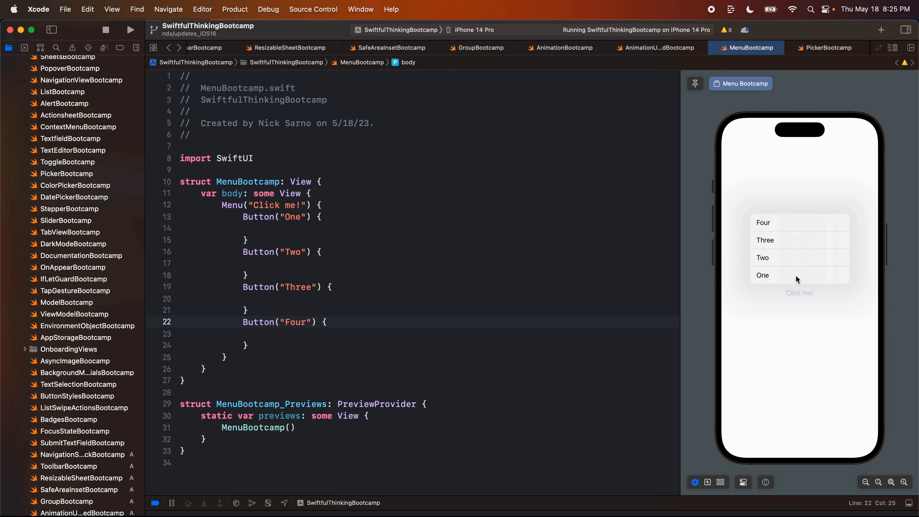
mouse_move(781, 274)
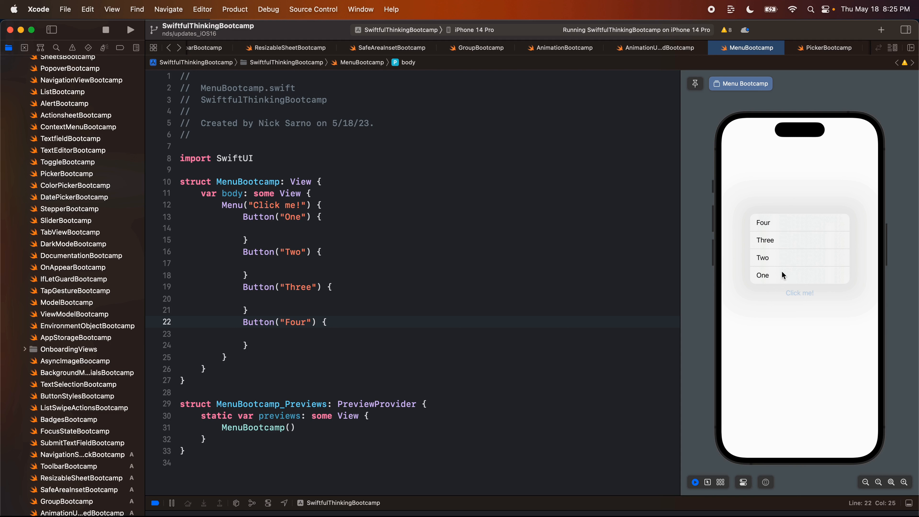